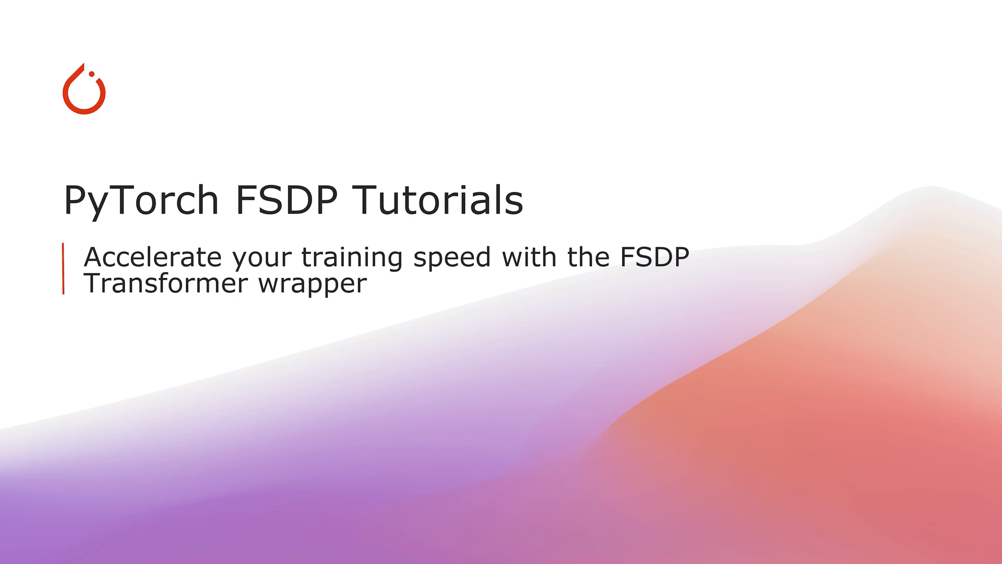
Open deep_vit.py and scroll to the Transformer class built from Residual(PreNorm(...)) layers.
left_click(109, 95)
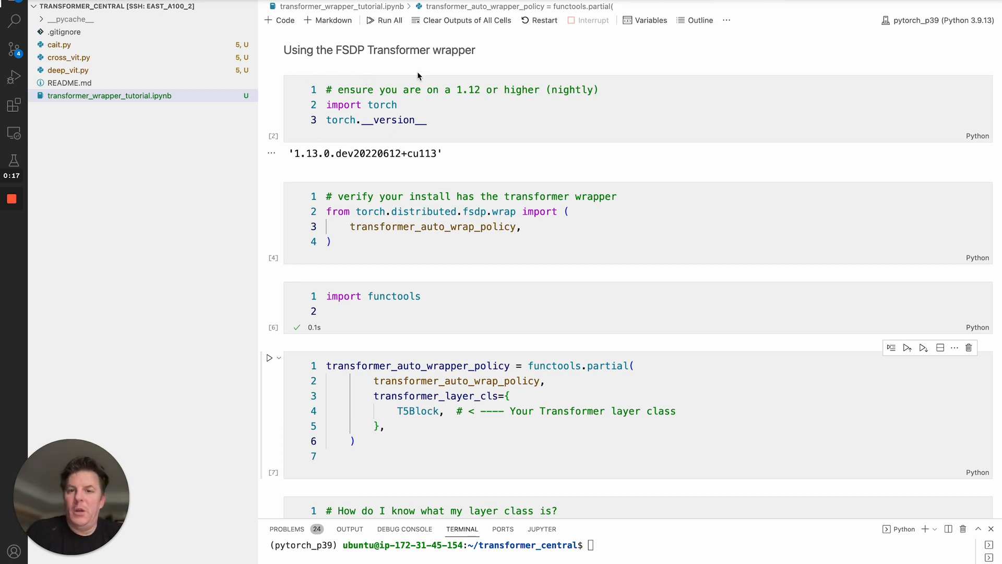
mouse_move(394, 104)
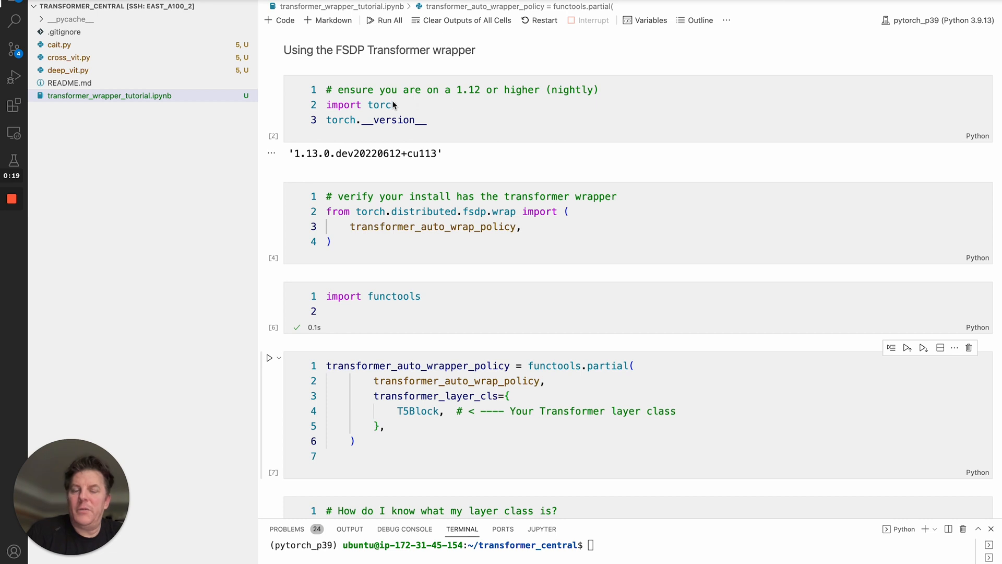
mouse_move(481, 106)
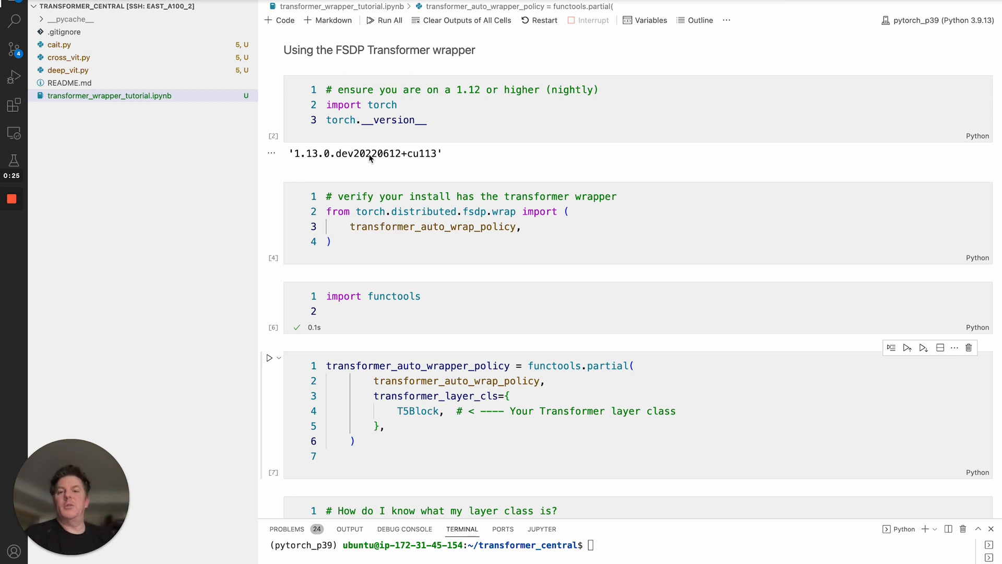
mouse_move(397, 160)
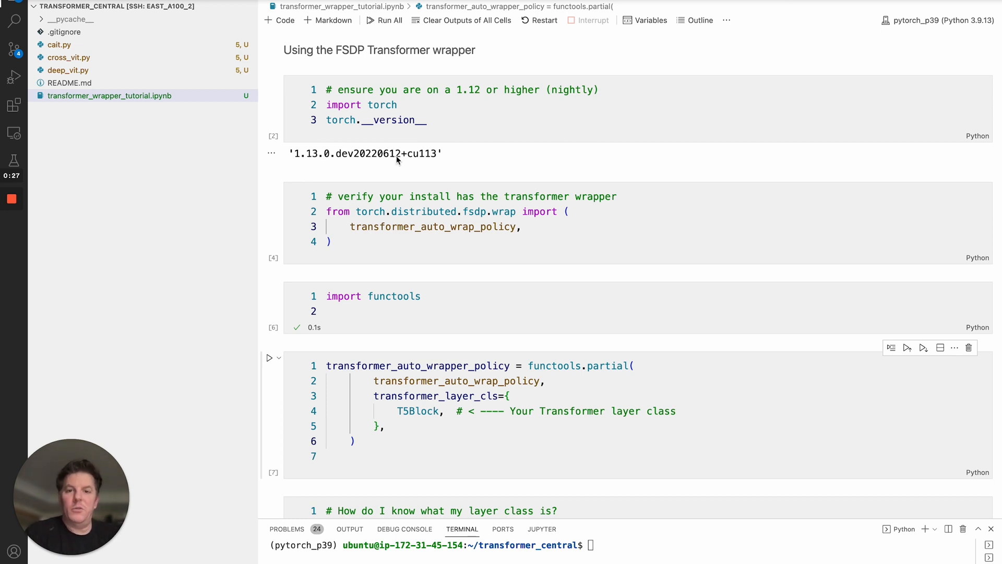
scroll("down", 3)
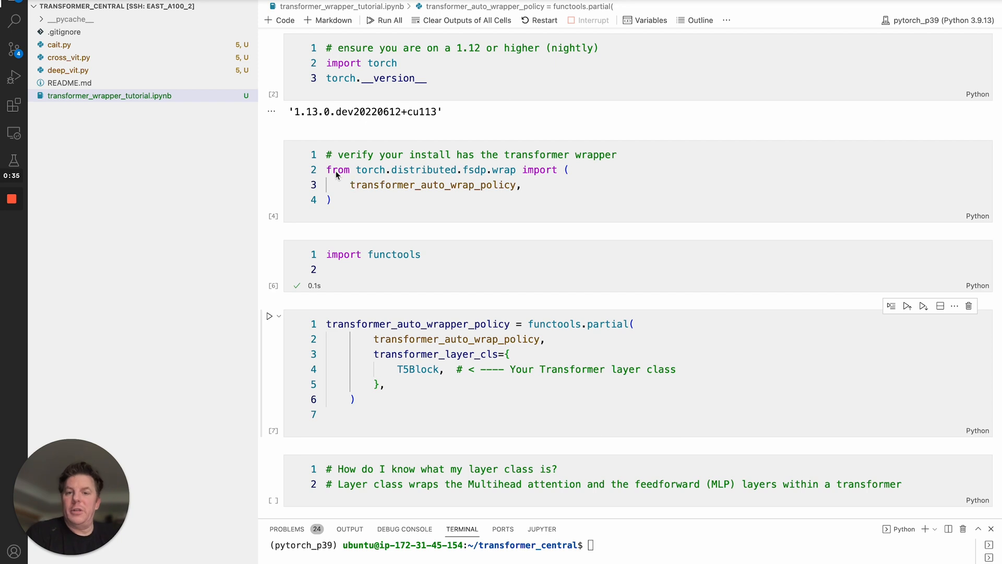
mouse_move(368, 178)
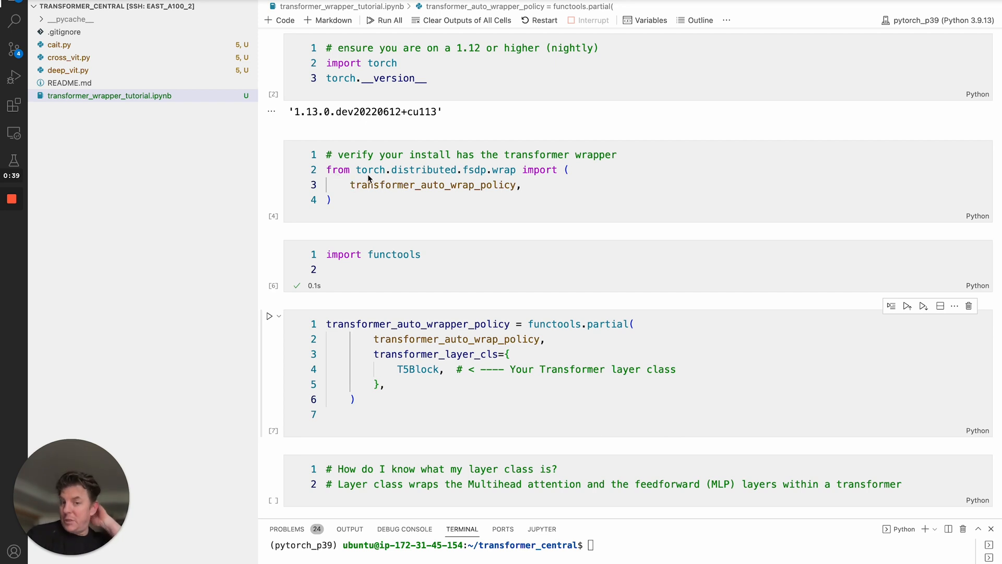
mouse_move(381, 190)
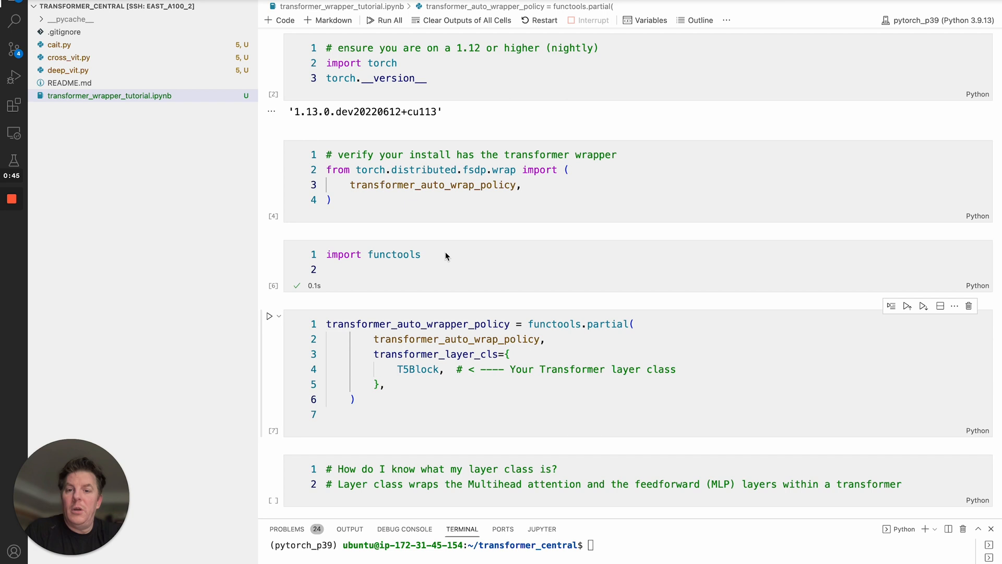
scroll("down", 3)
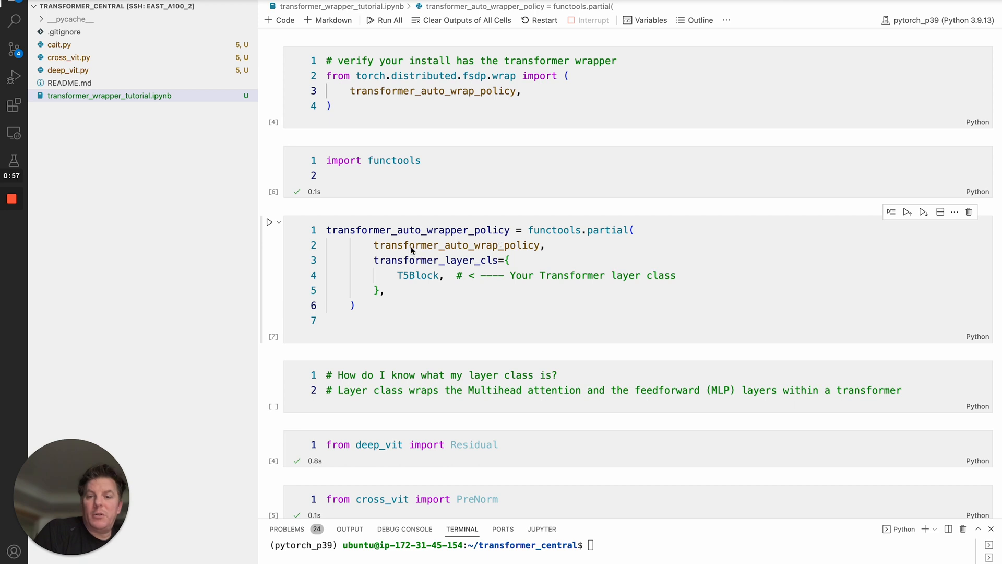
mouse_move(475, 252)
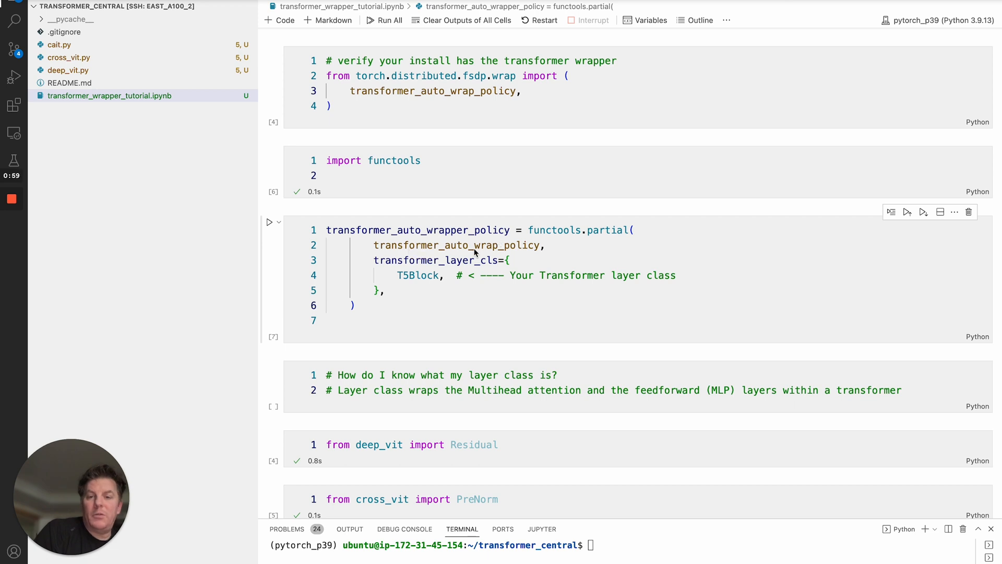
mouse_move(433, 266)
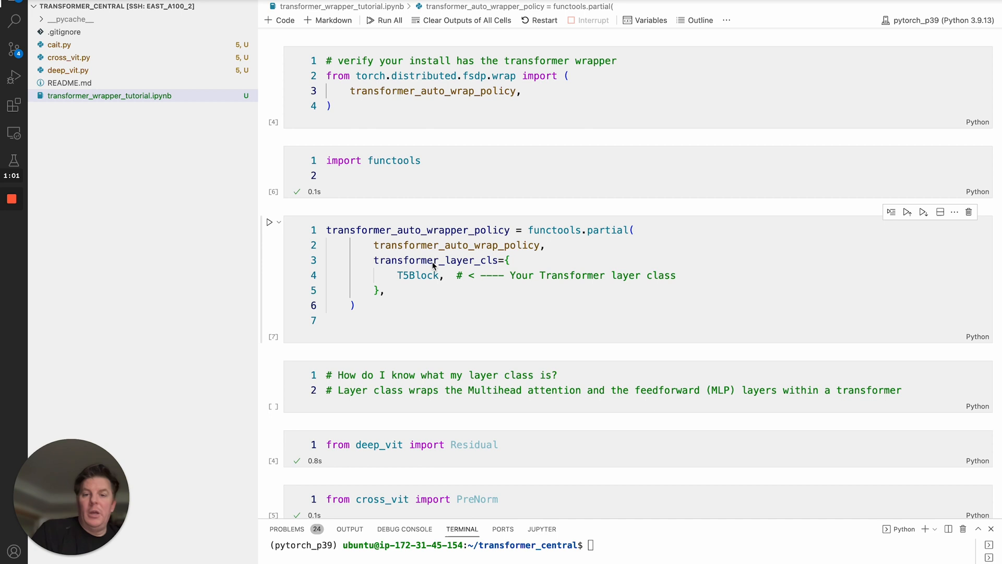
mouse_move(474, 268)
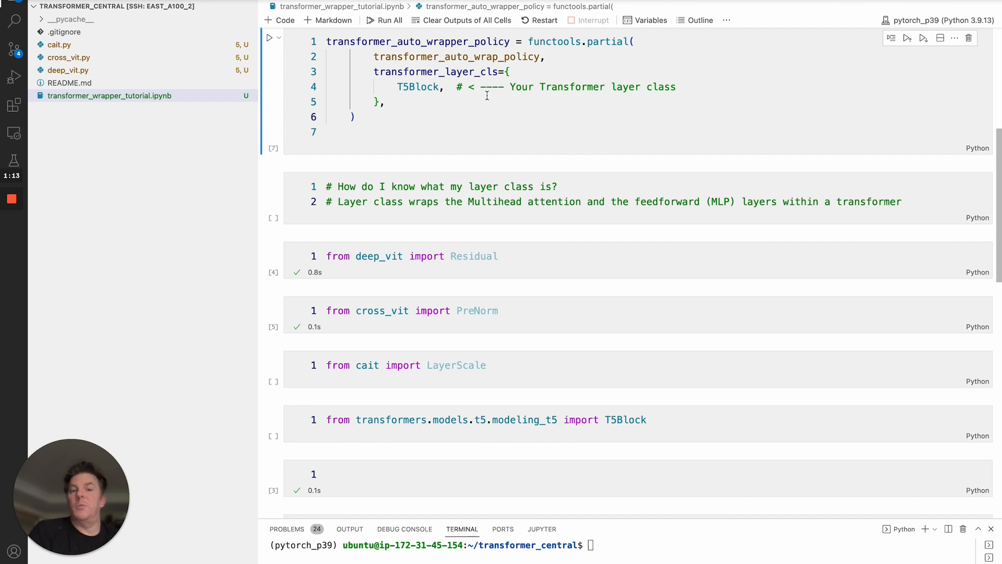
mouse_move(417, 87)
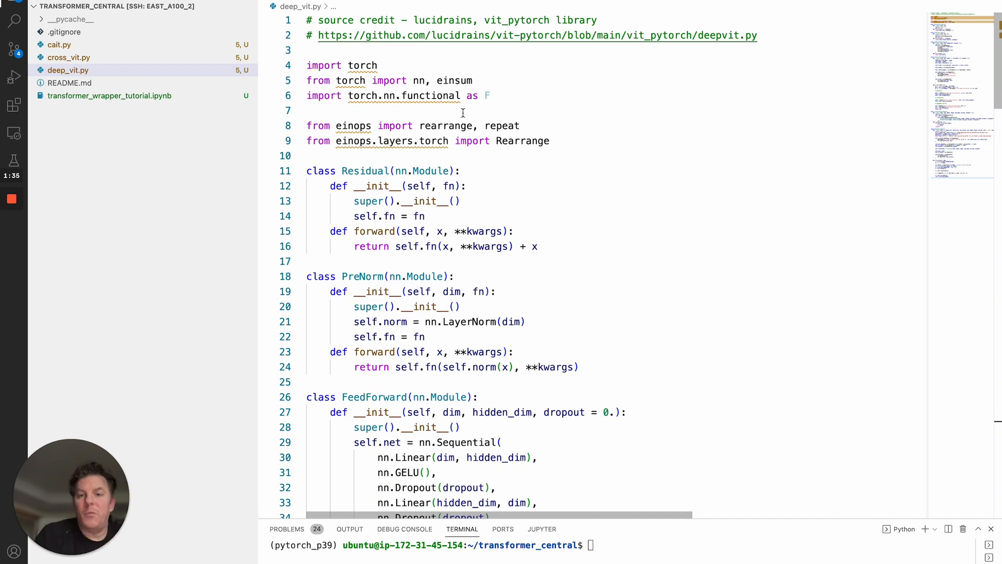
scroll("down", 3)
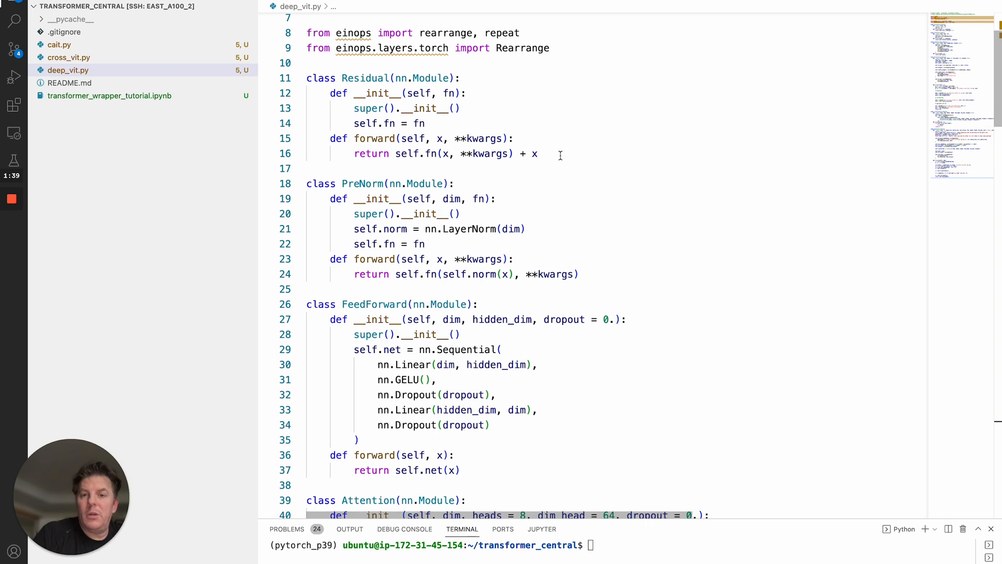
scroll("down", 3)
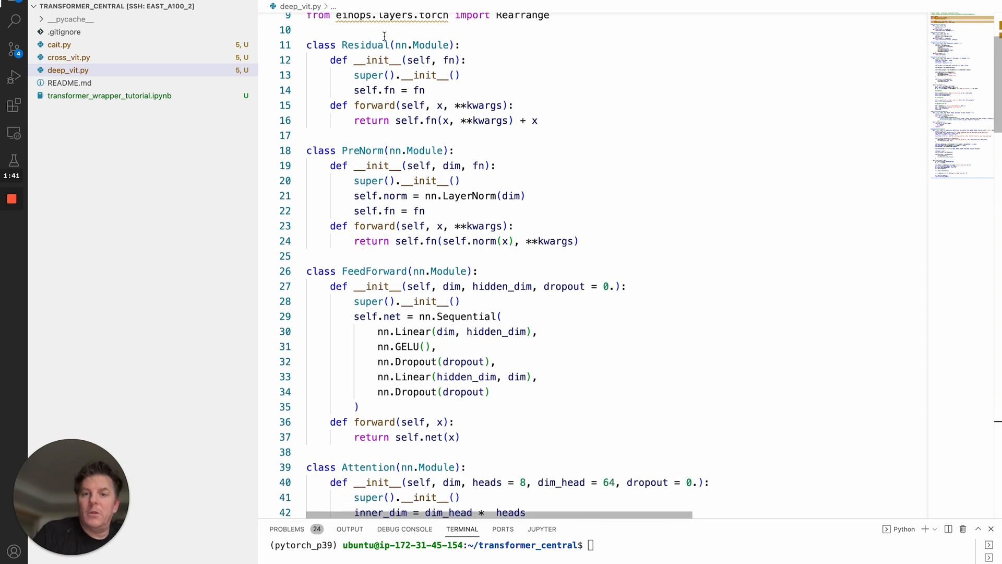
scroll("down", 3)
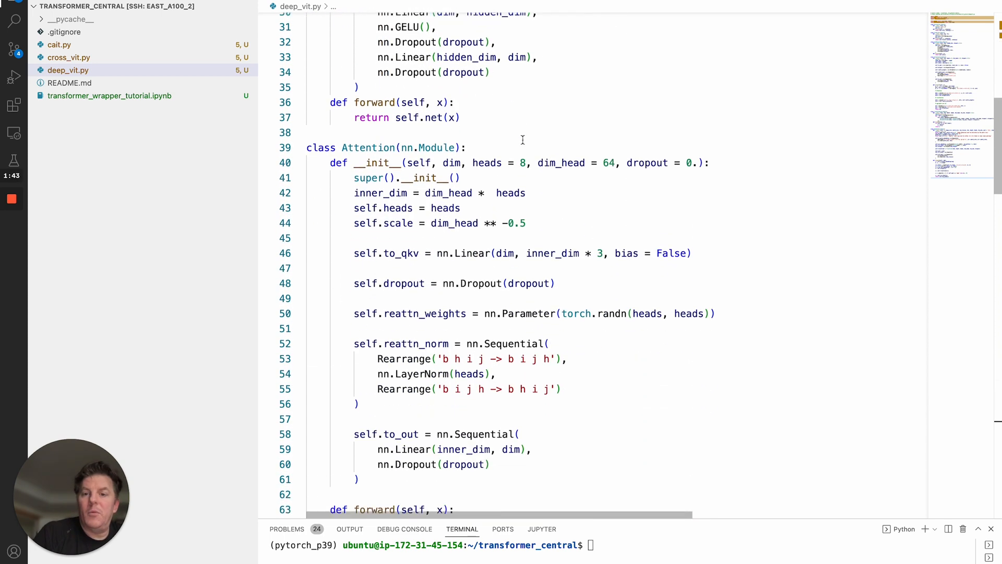
scroll("down", 3)
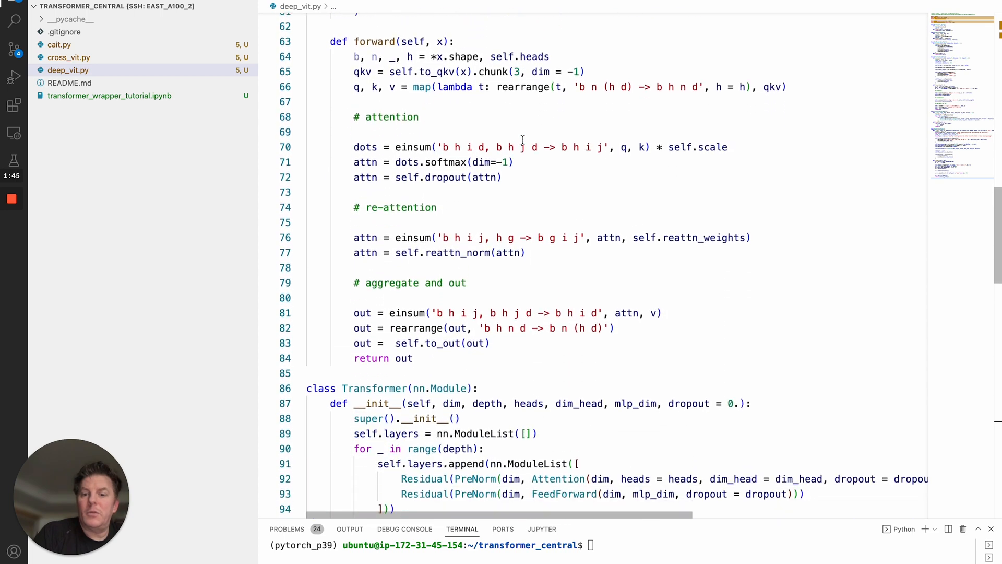
scroll("down", 3)
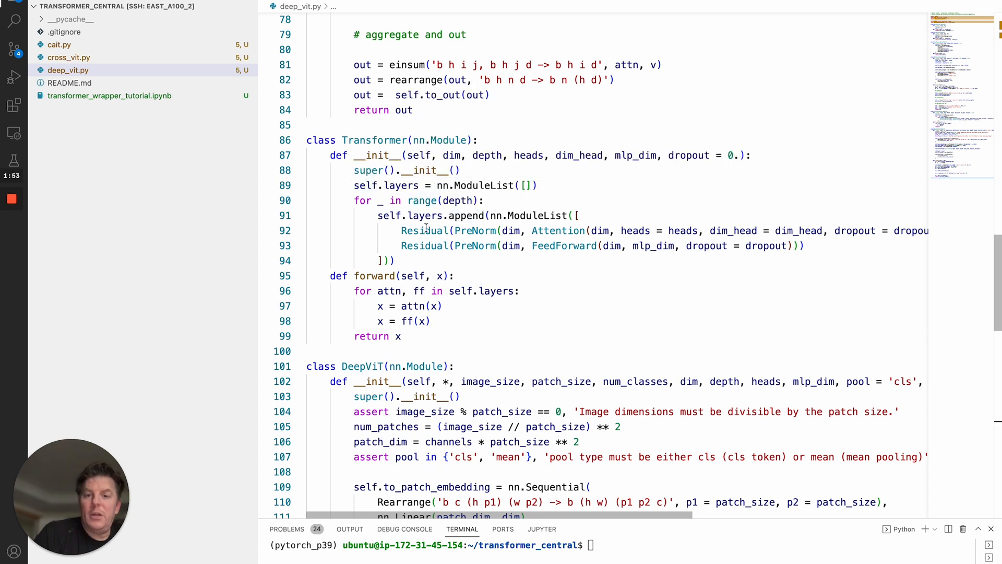
mouse_move(540, 259)
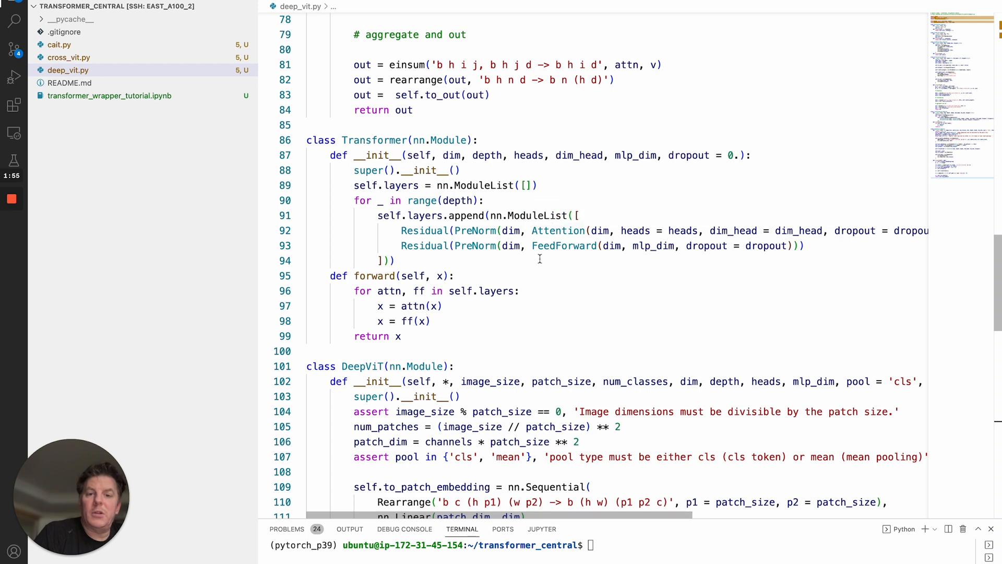
mouse_move(370, 170)
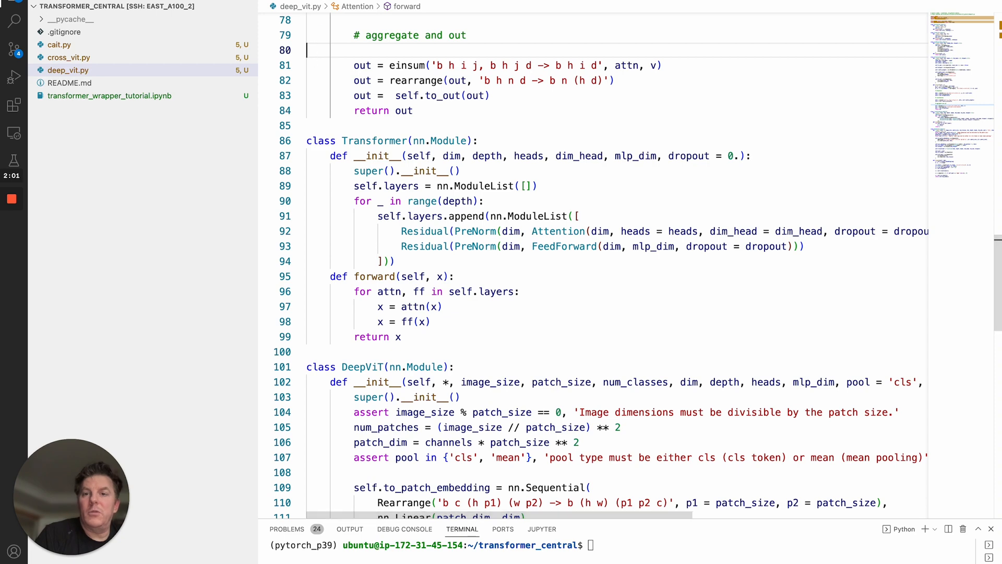
Back in the notebook, replace T5Block in the wrap policy by starting to write Residual.
left_click(110, 95)
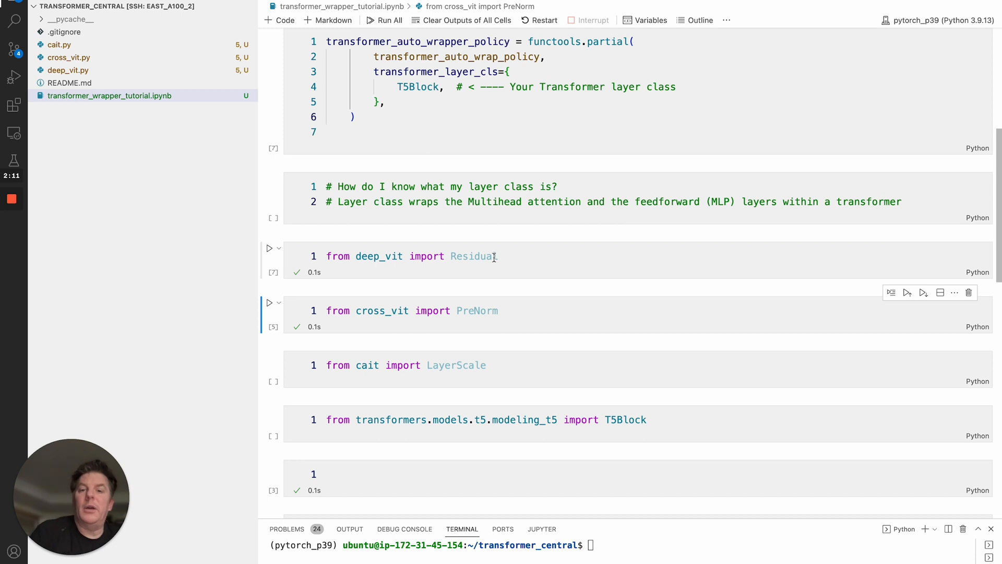
double_click(417, 87)
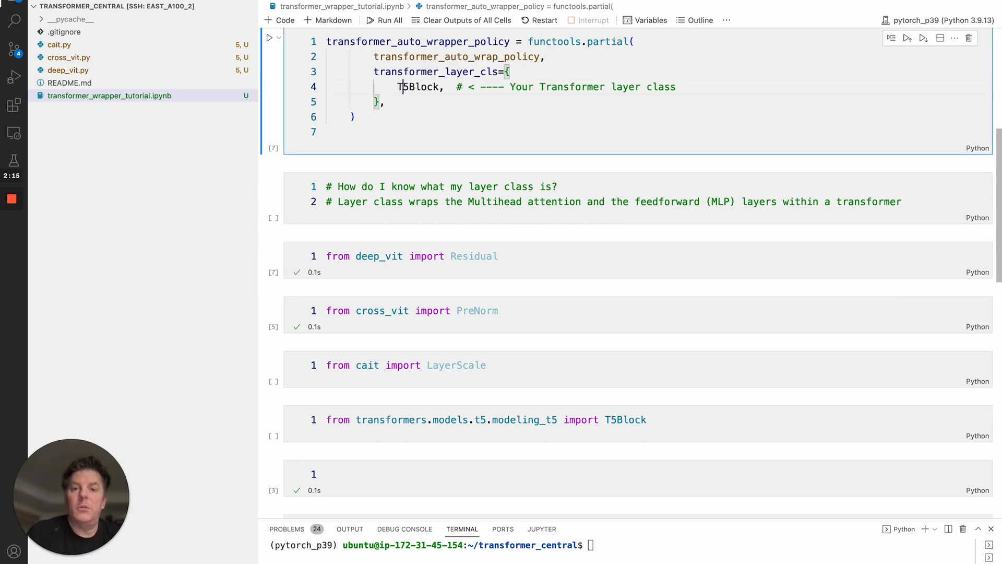
type("Resi")
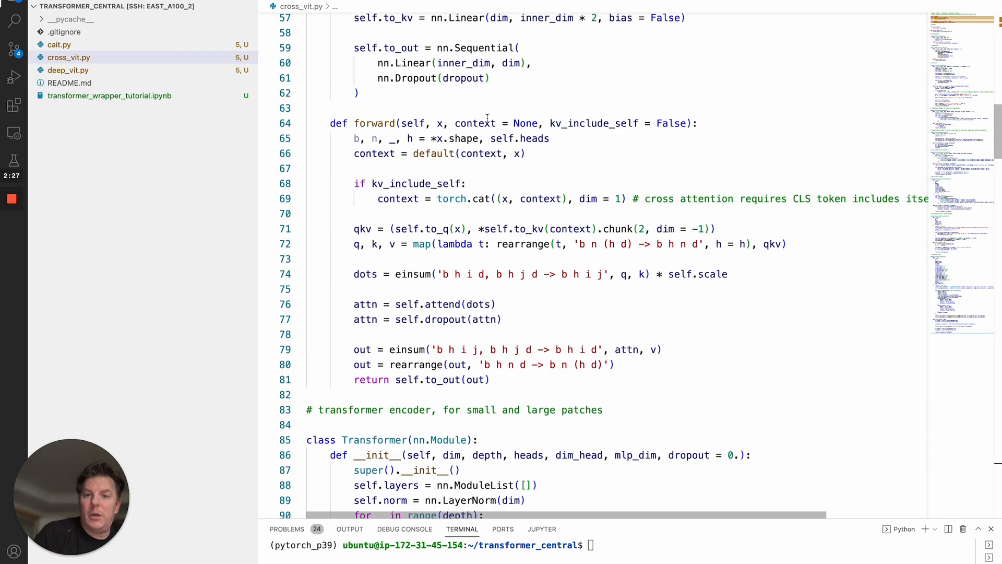
Change the wrap policy's layer class to PreNorm via autocomplete.
scroll("down", 3)
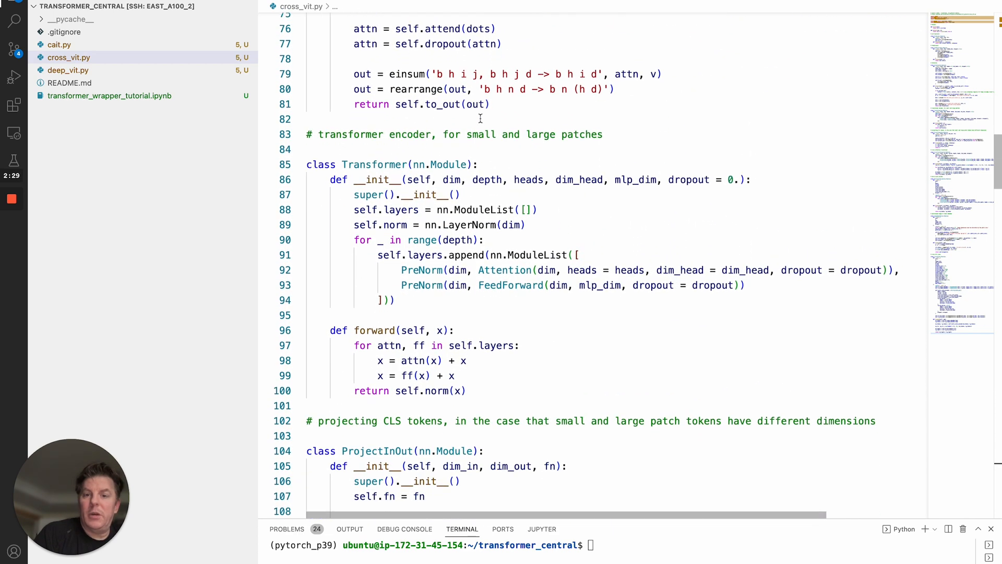
mouse_move(374, 164)
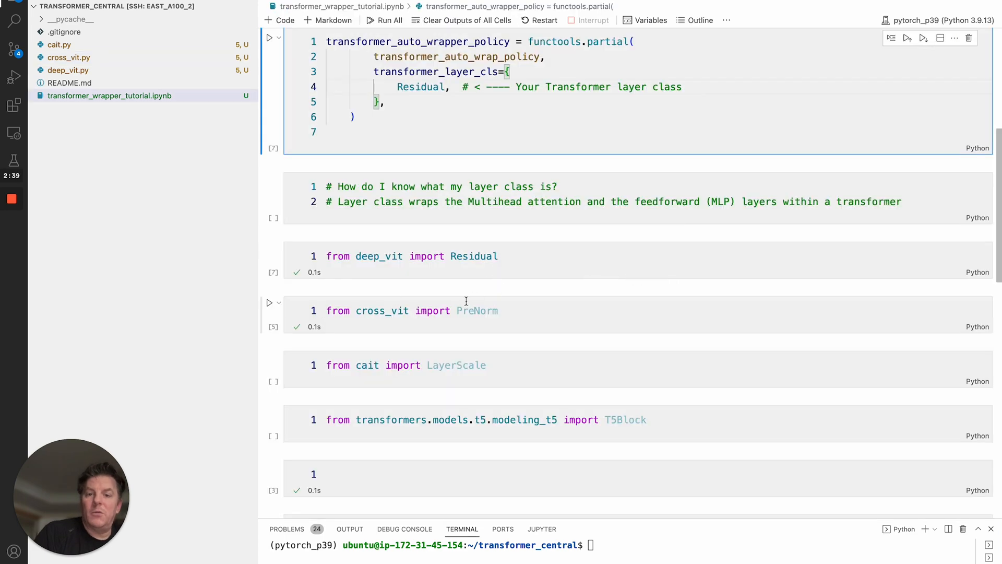
mouse_move(420, 86)
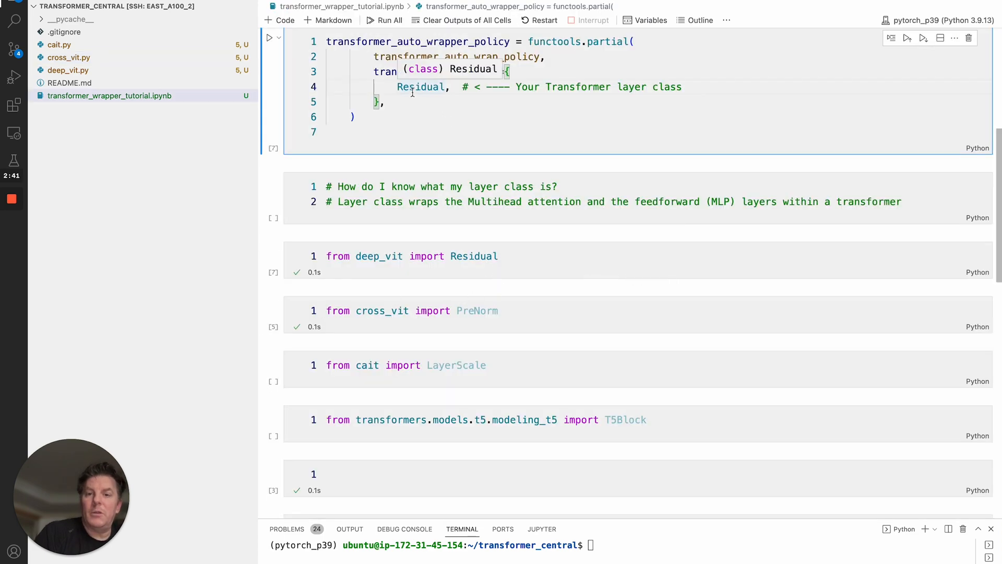
type("Pre")
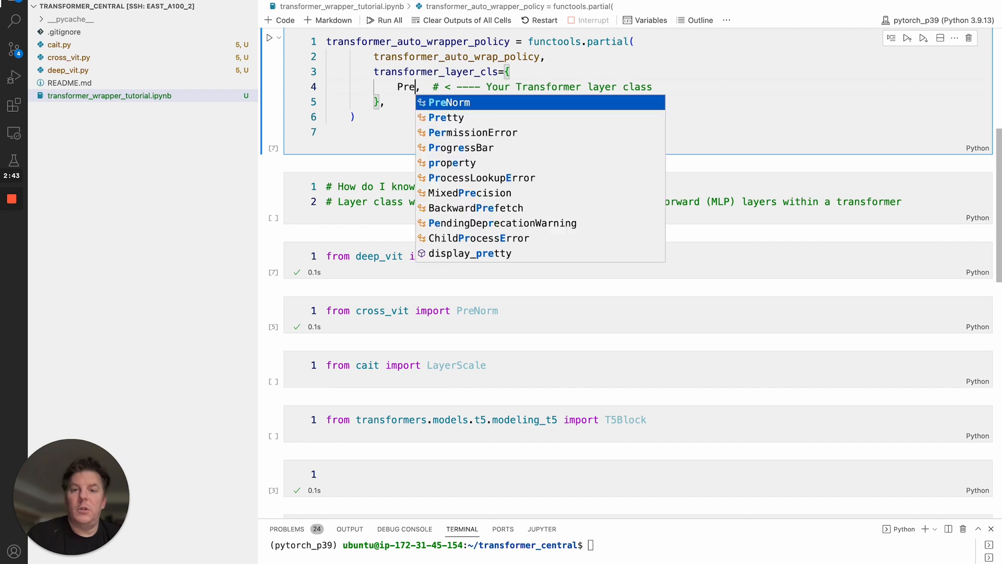
key("Tab")
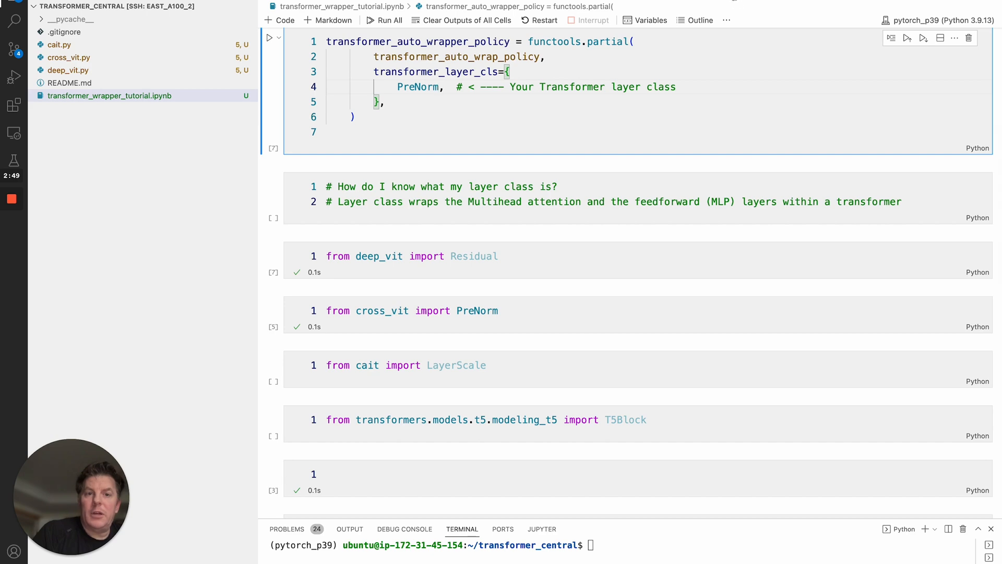
Check cait.py, then replace PreNorm with cait's LayerScale as the layer class.
left_click(59, 44)
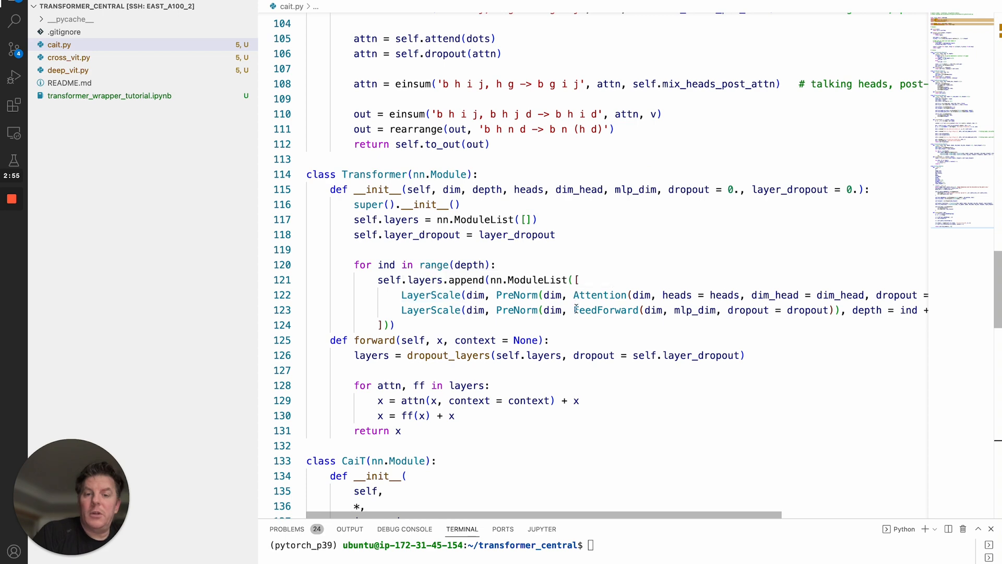
left_click(108, 95)
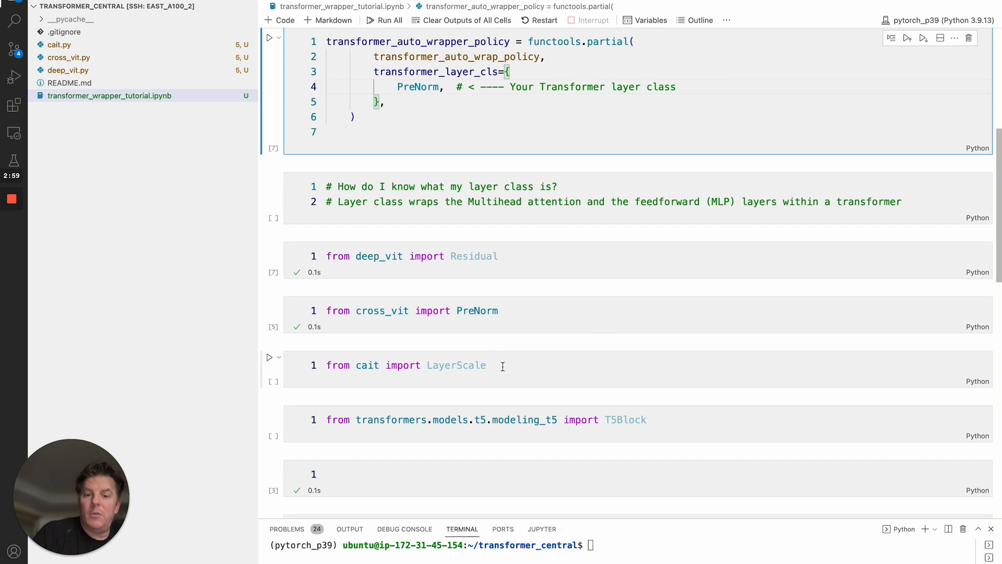
double_click(418, 86)
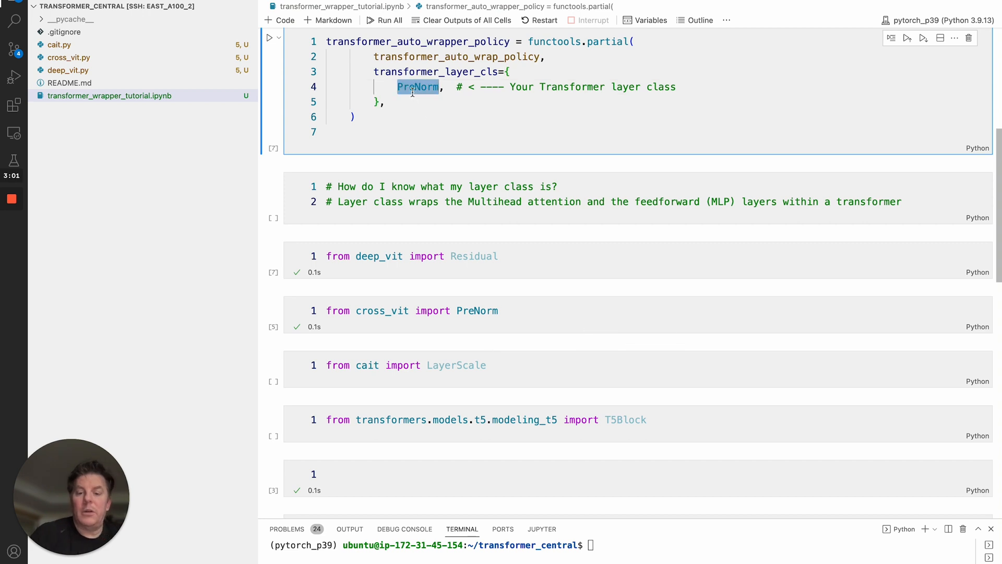
type("LayerScale")
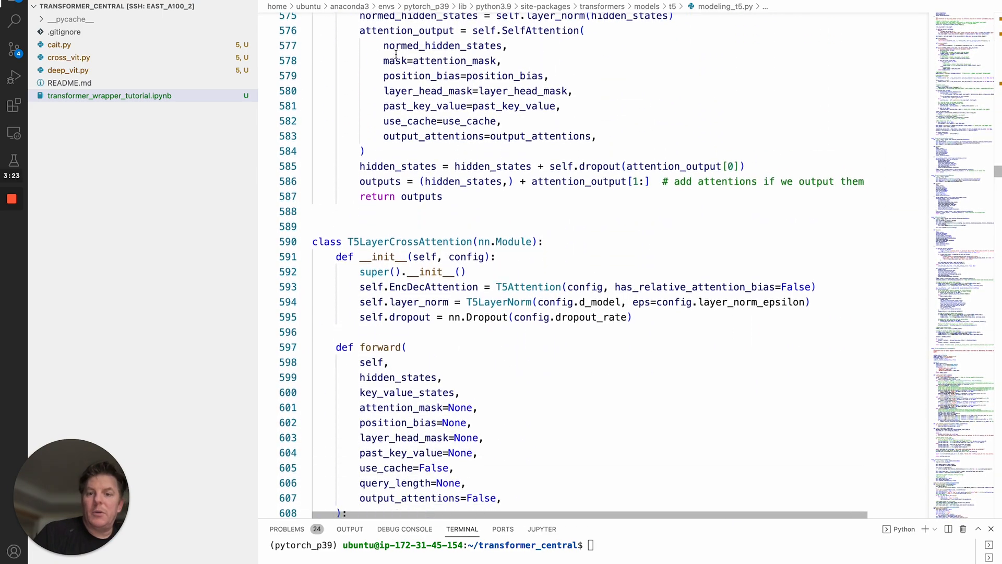
scroll("down", 3)
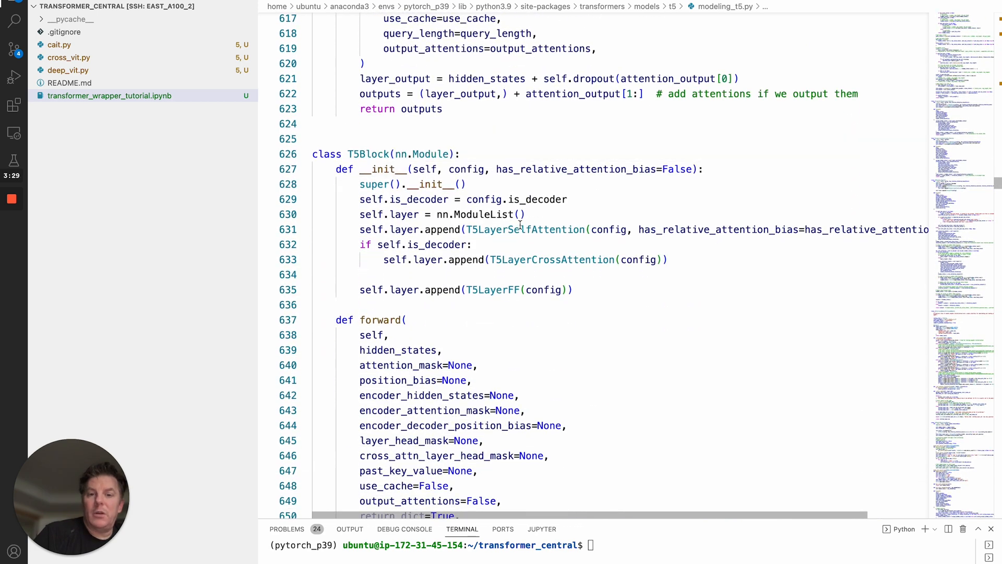
mouse_move(523, 230)
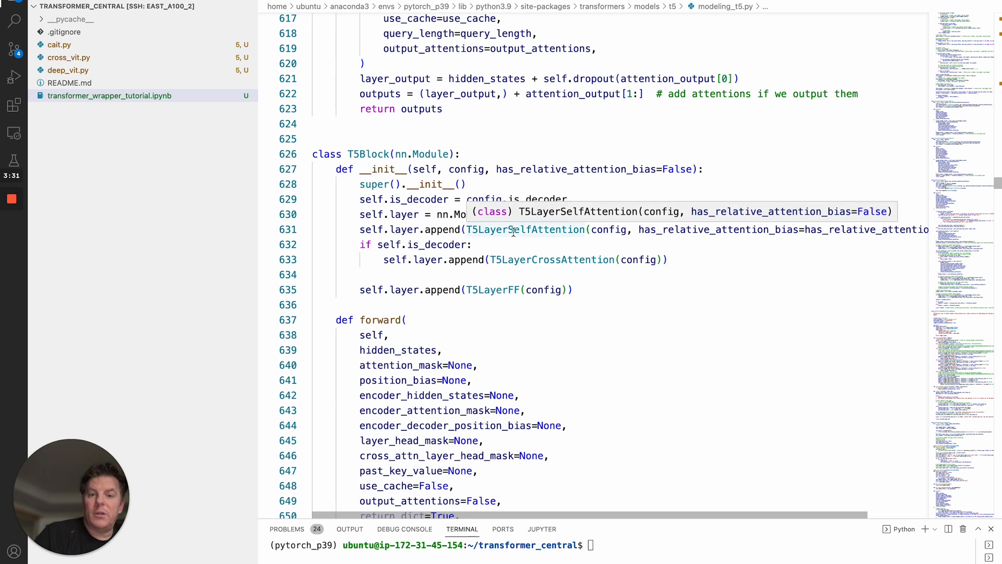
mouse_move(492, 290)
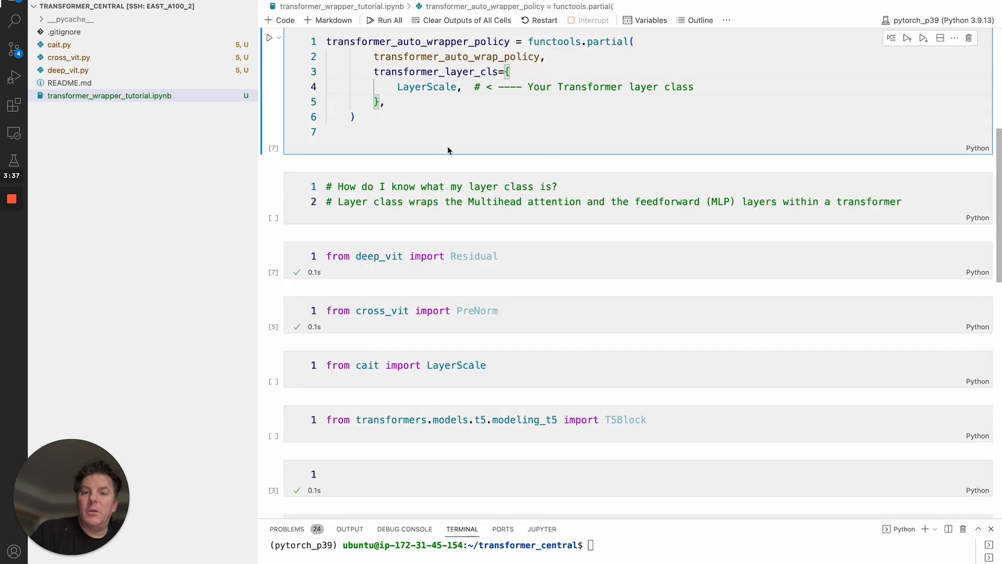
mouse_move(634, 414)
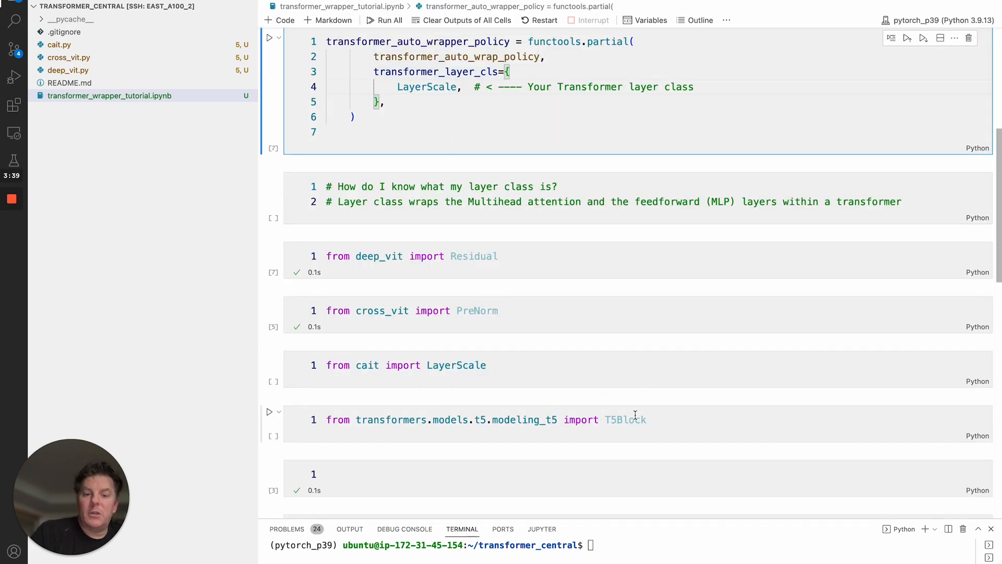
scroll("down", 3)
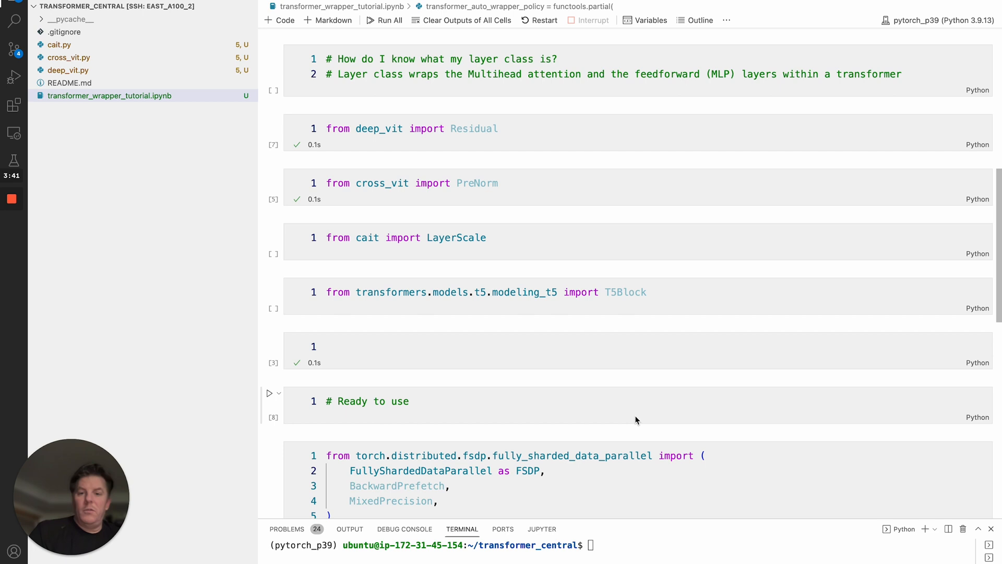
scroll("down", 3)
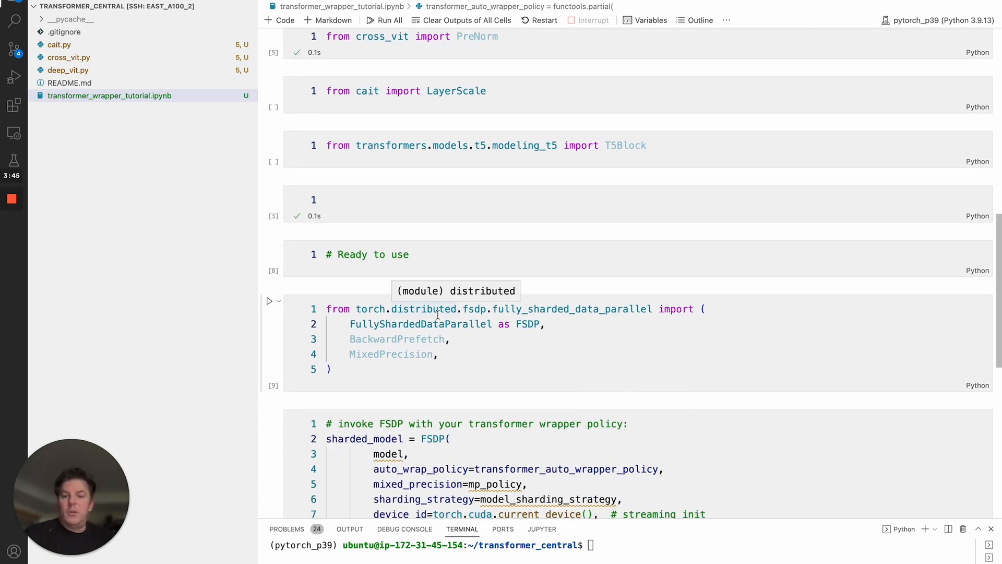
mouse_move(557, 309)
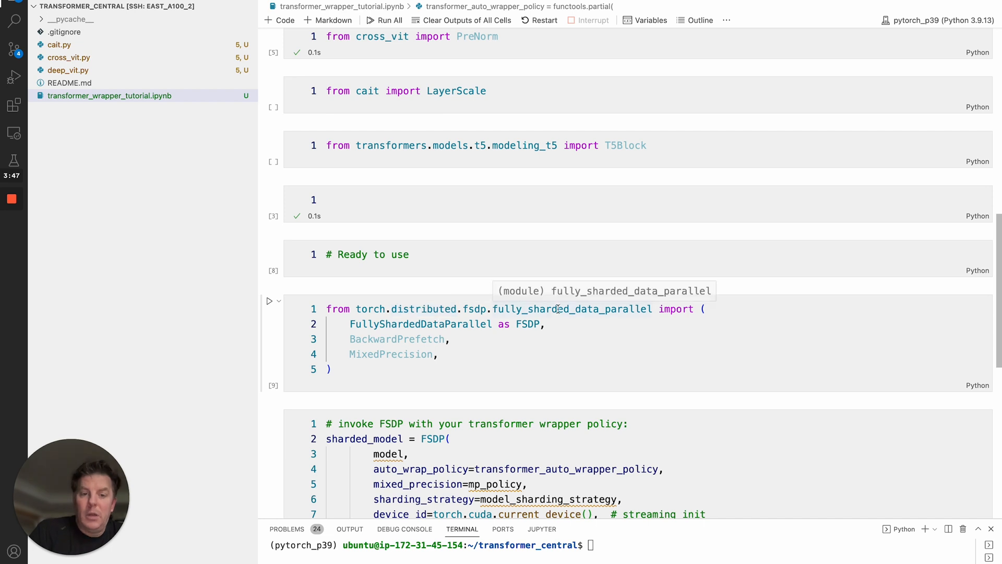
scroll("down", 3)
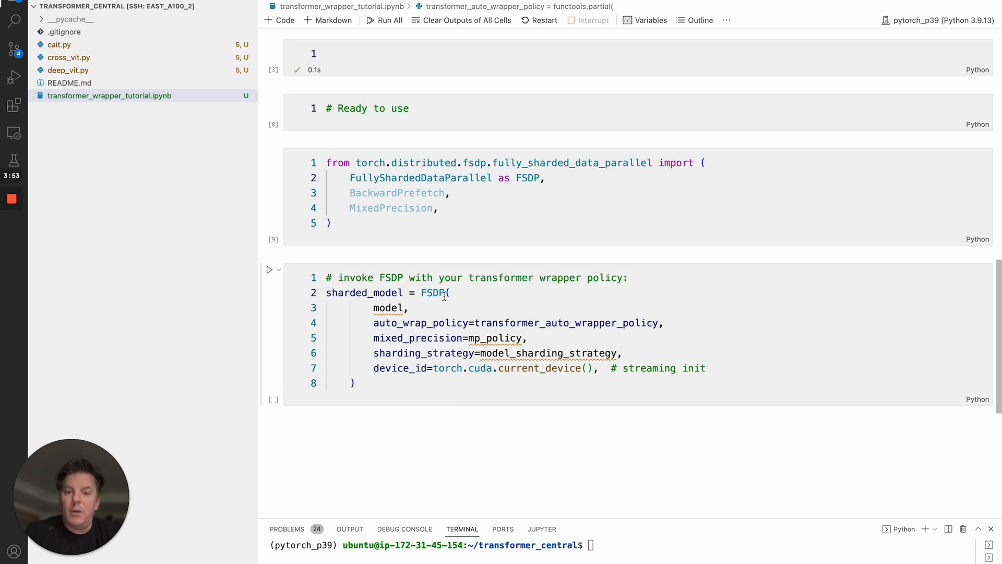
left_click(419, 323)
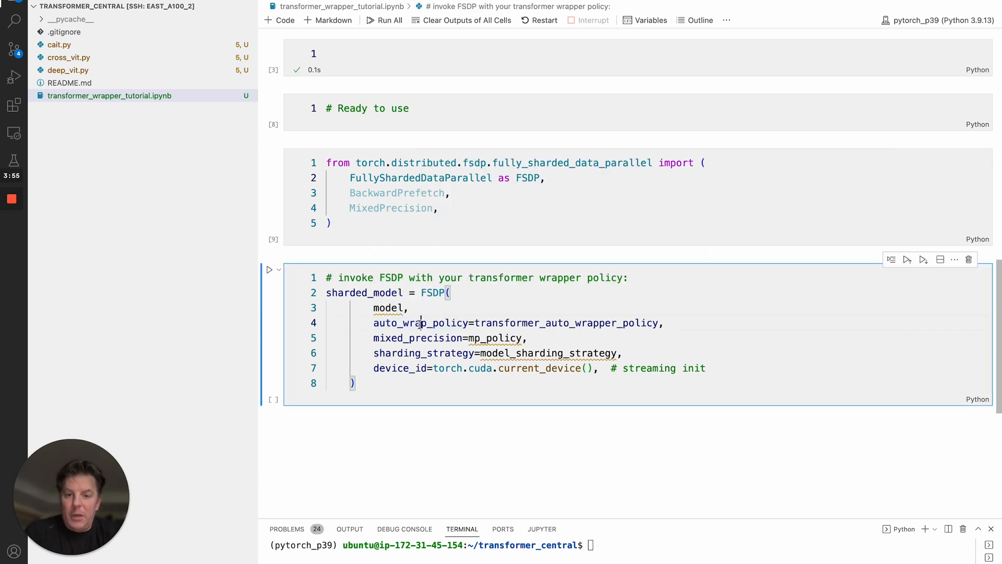
double_click(420, 322)
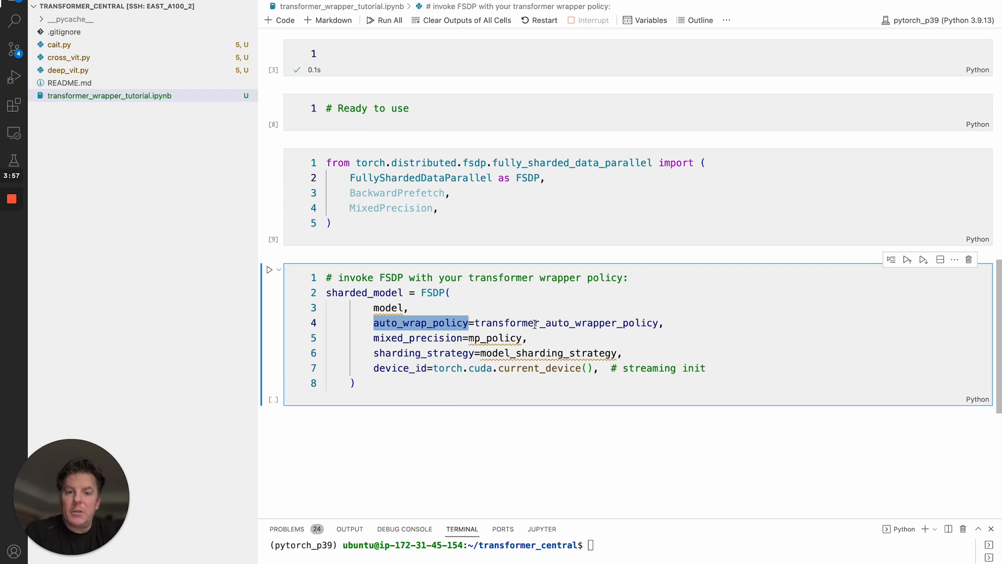
double_click(565, 322)
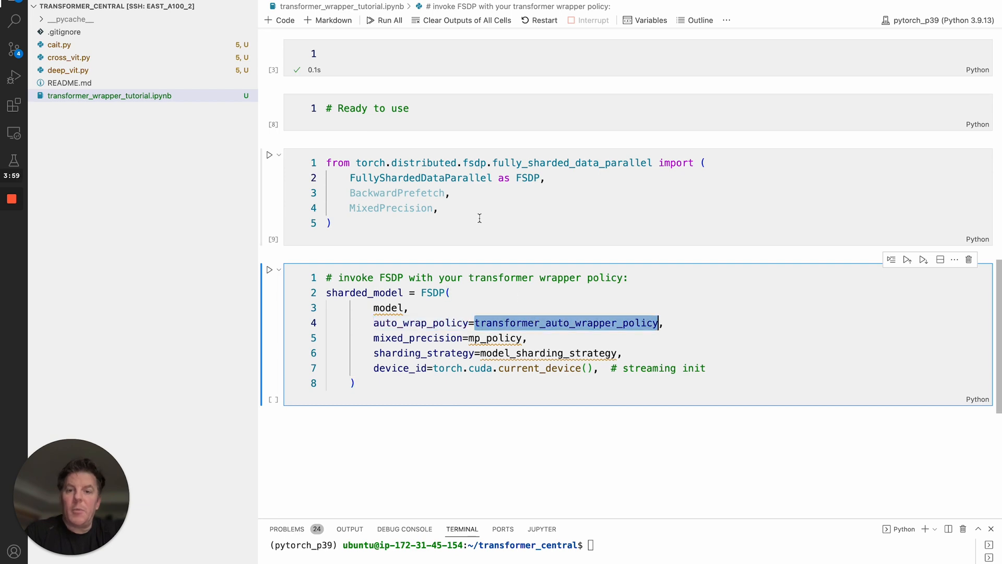
scroll("down", 3)
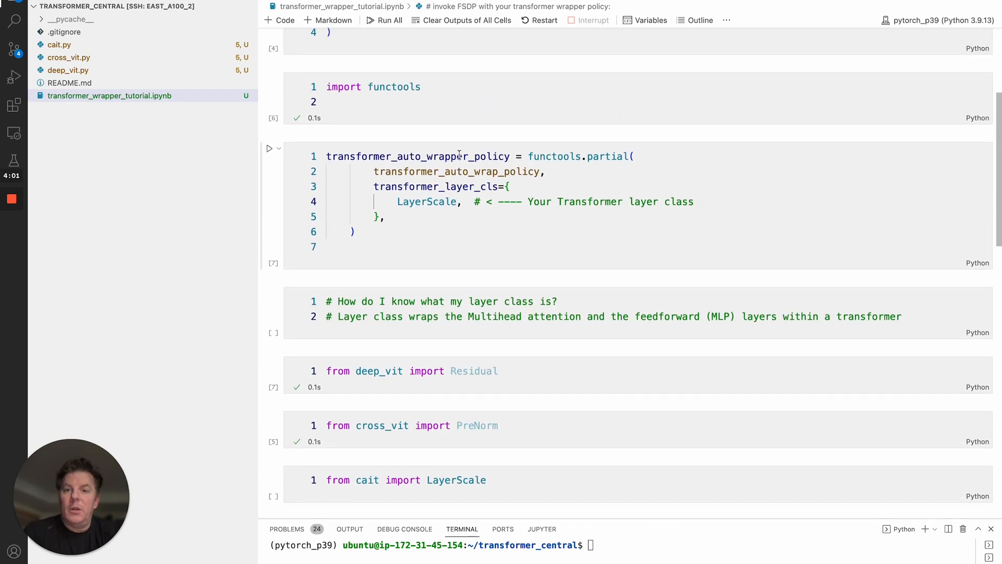
scroll("down", 3)
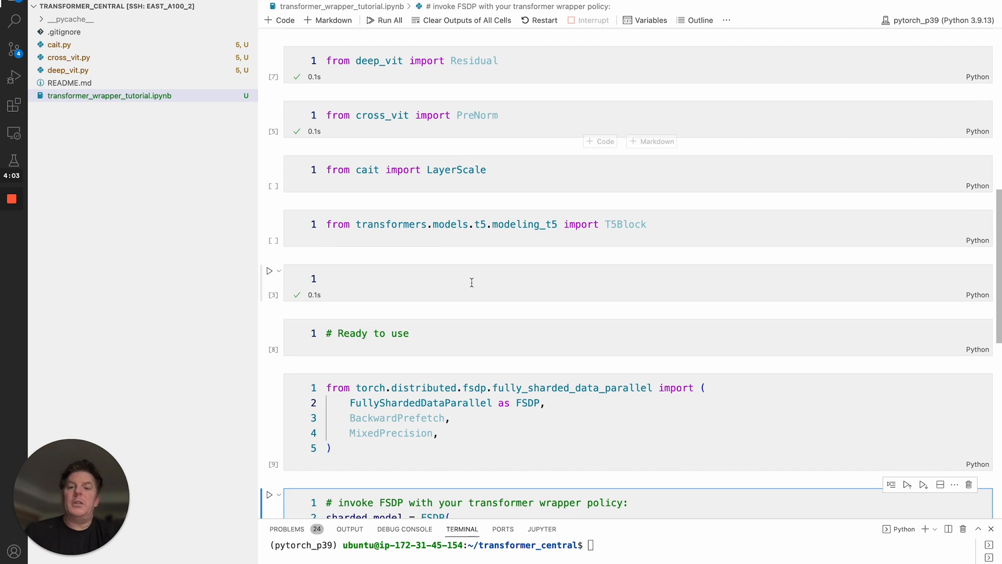